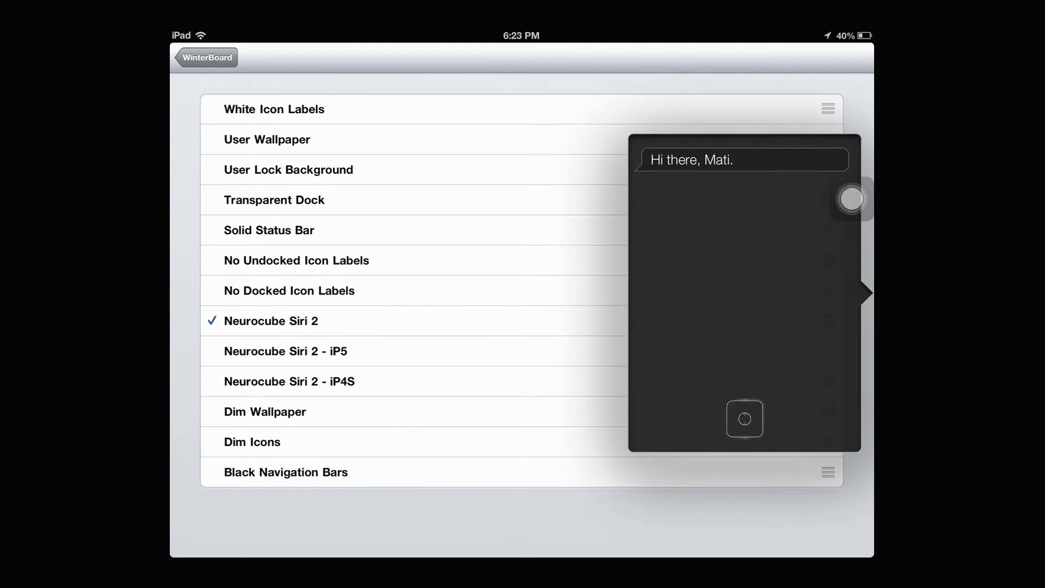
# Invoke Siri so its panel shows the Neurocube Siri 2 themed animated microphone icon
pyautogui.click(745, 419)
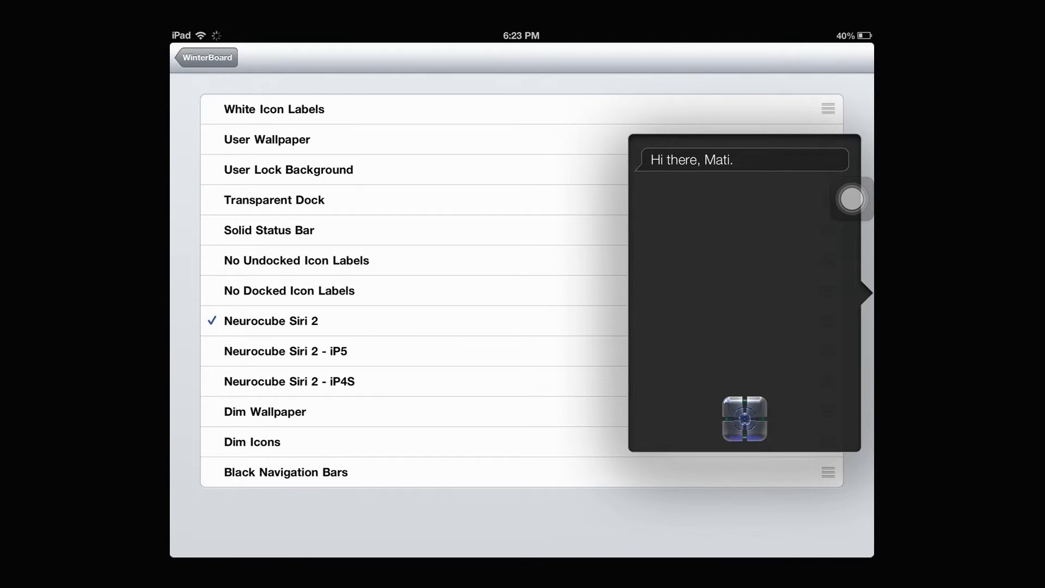